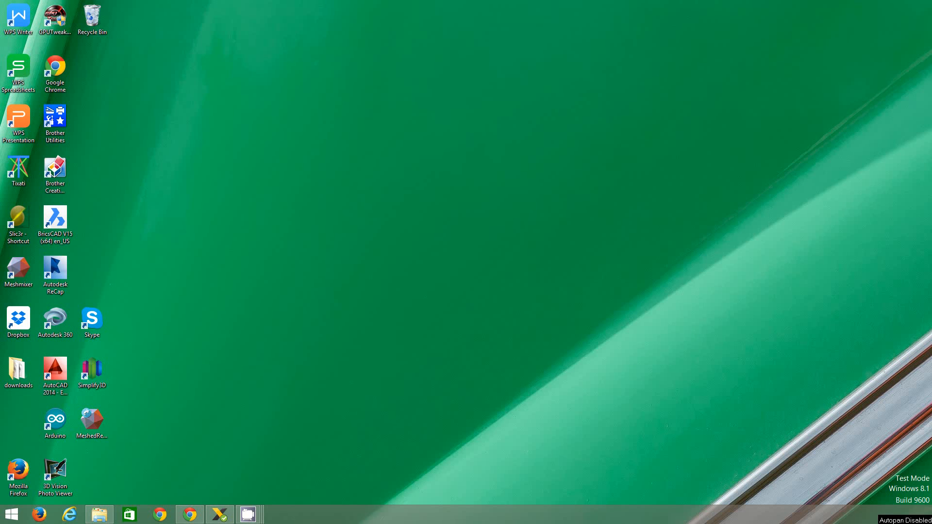
pyautogui.moveTo(232, 294)
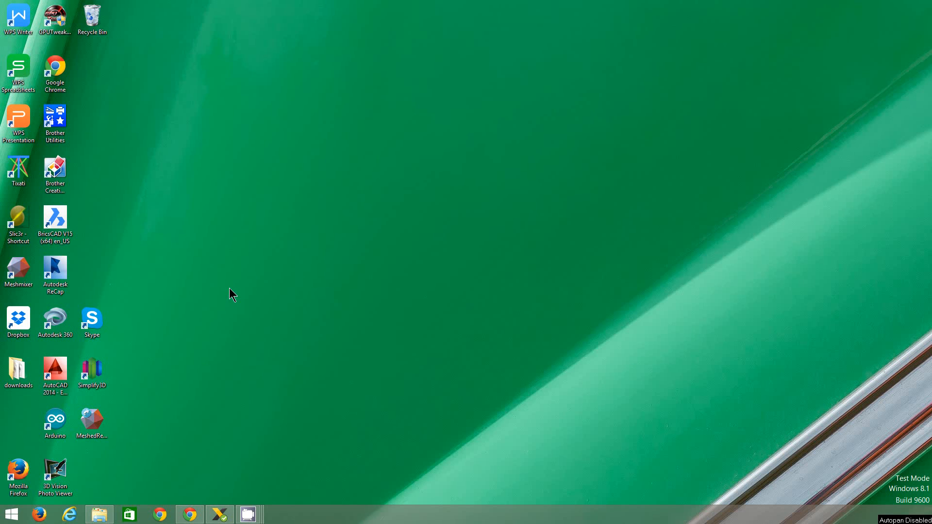
pyautogui.moveTo(148, 125)
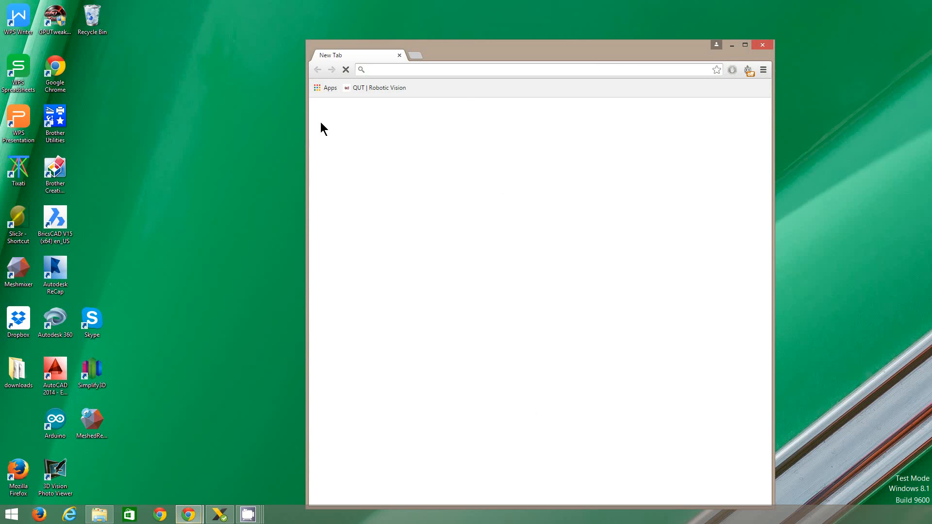
# Search Google for 'frit' and open the official fritzing.org result
pyautogui.click(744, 45)
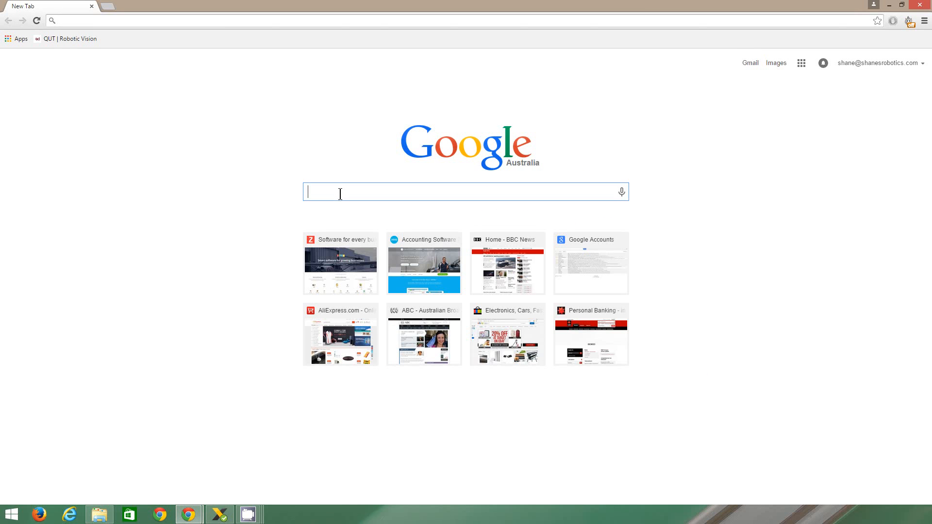
pyautogui.write('fritzing')
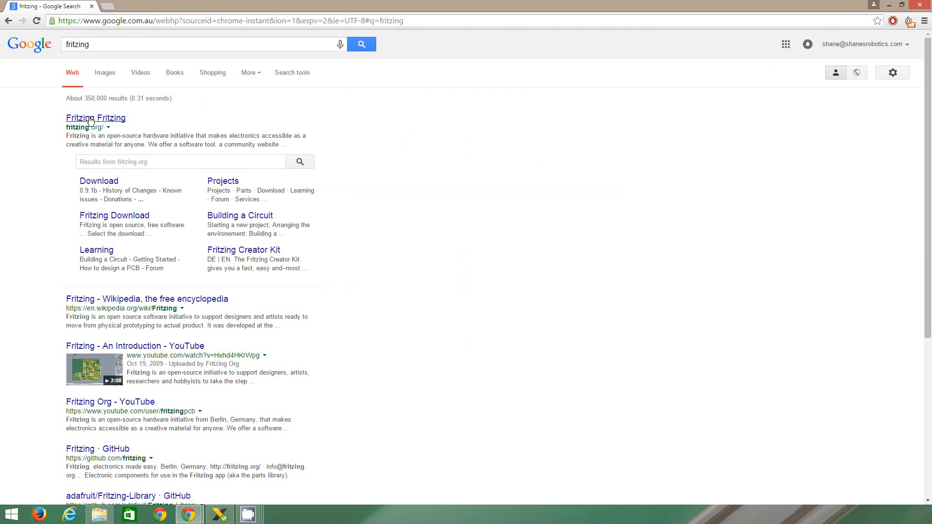
pyautogui.click(77, 117)
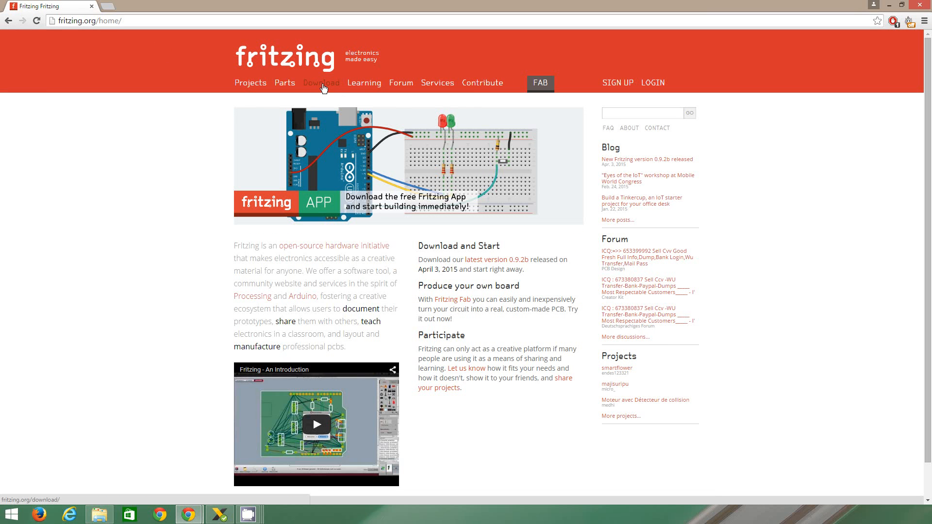
# Go to Fritzing's Download page and choose No Donation to reach the platform downloads
pyautogui.click(321, 83)
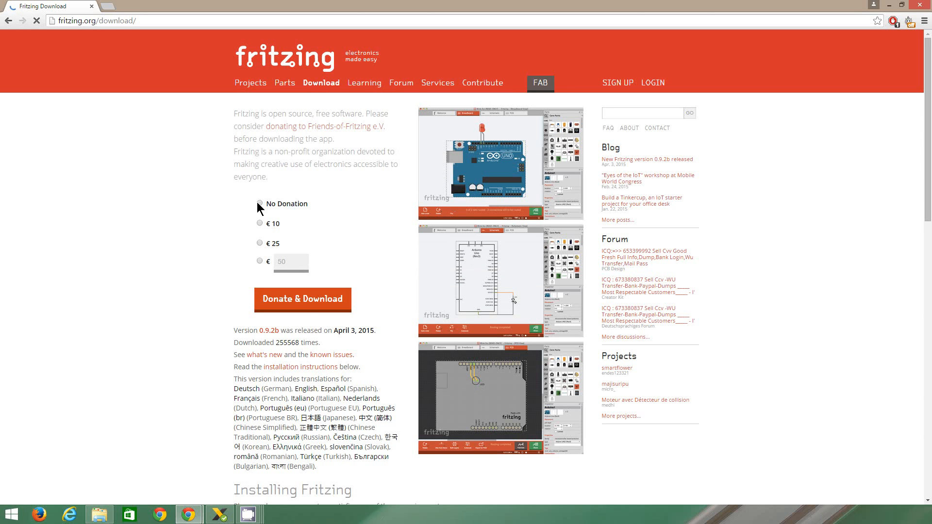
pyautogui.click(303, 299)
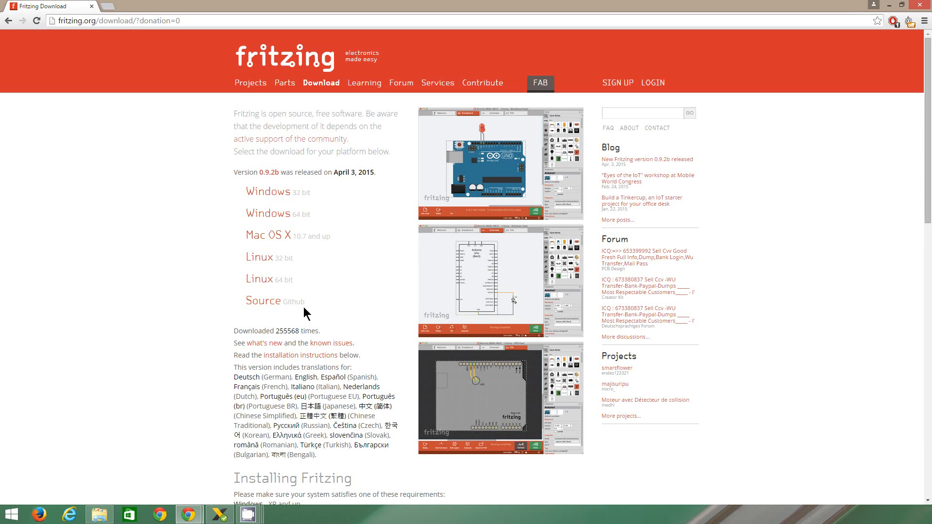
pyautogui.moveTo(263, 254)
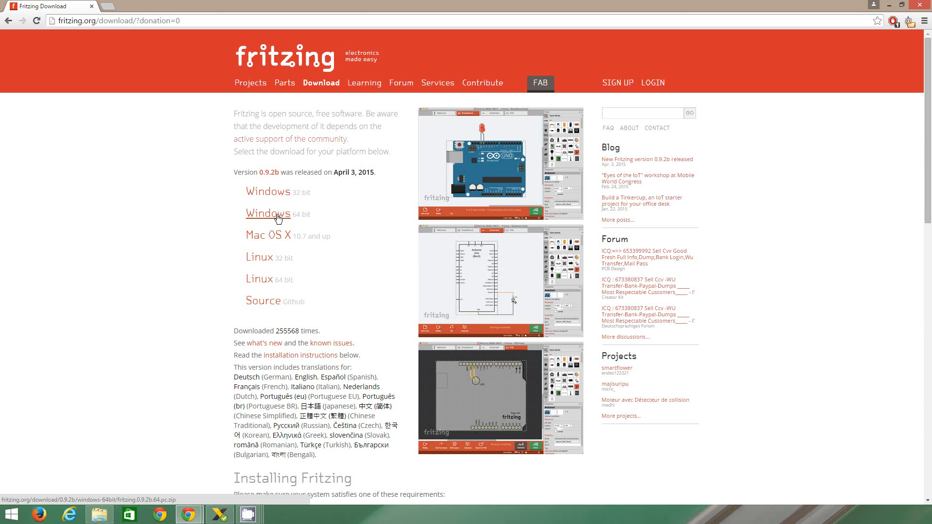
pyautogui.moveTo(268, 235)
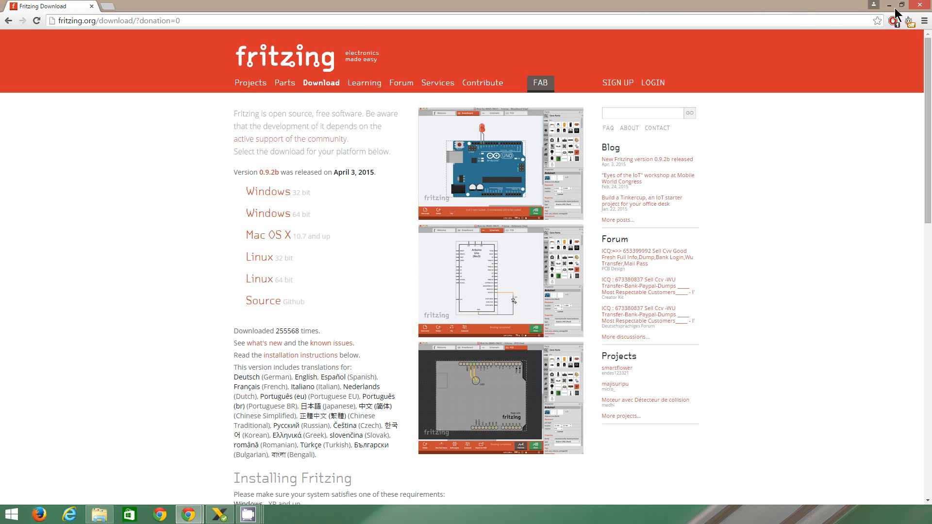
# Minimize Chrome, view This PC's properties (64-bit Windows 8.1), then close the System window
pyautogui.click(888, 5)
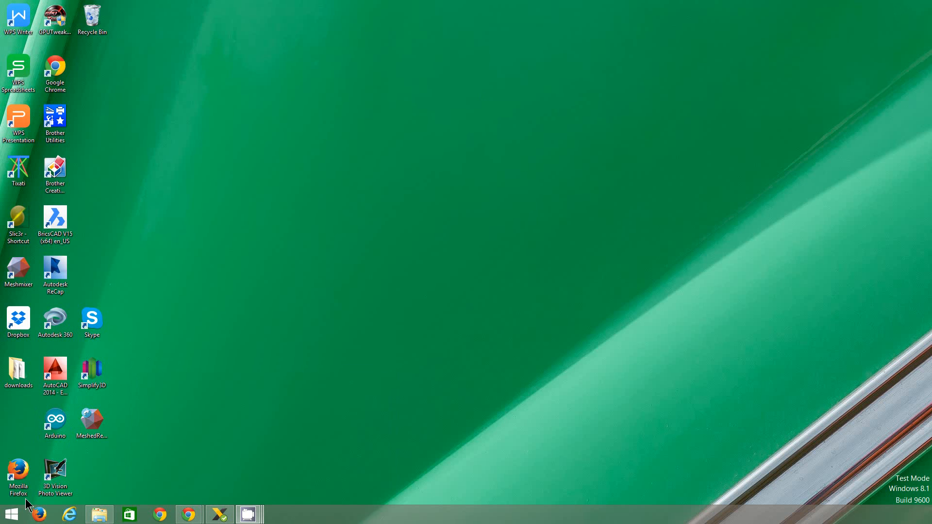
pyautogui.click(11, 514)
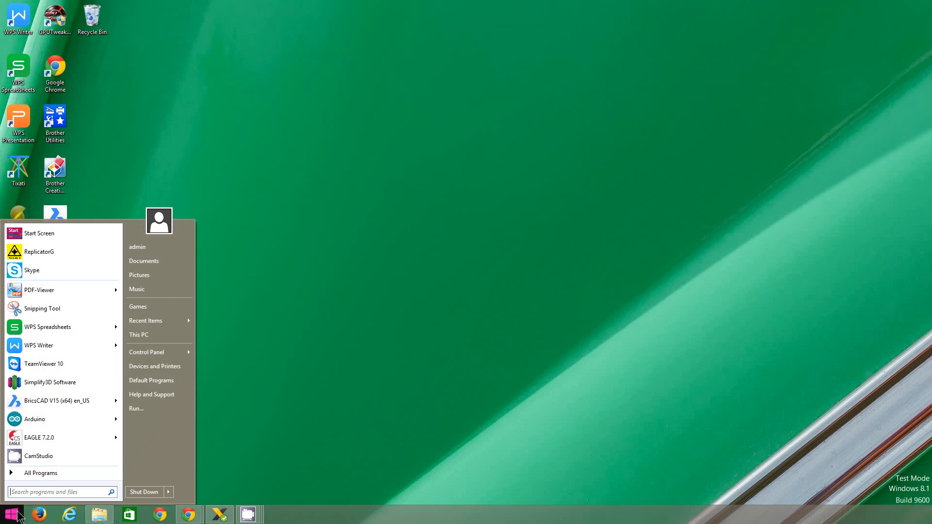
pyautogui.rightClick(138, 334)
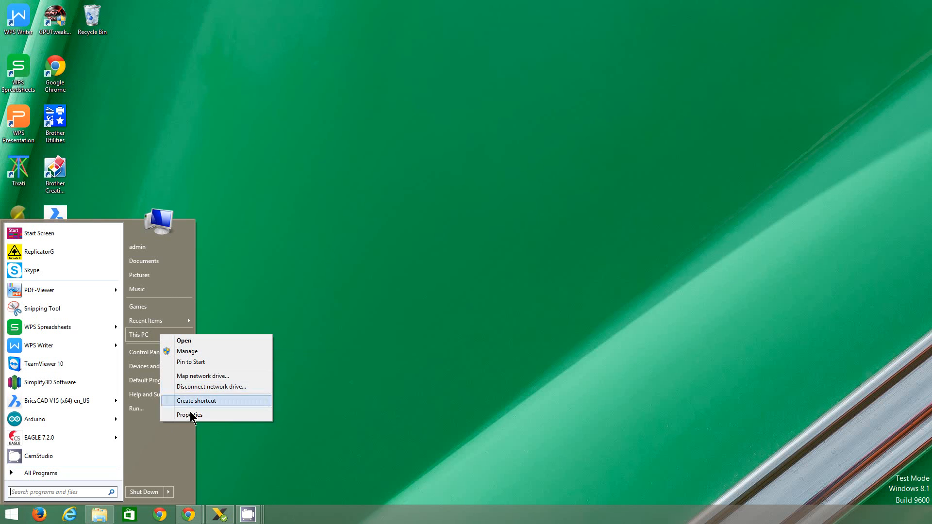
pyautogui.click(188, 414)
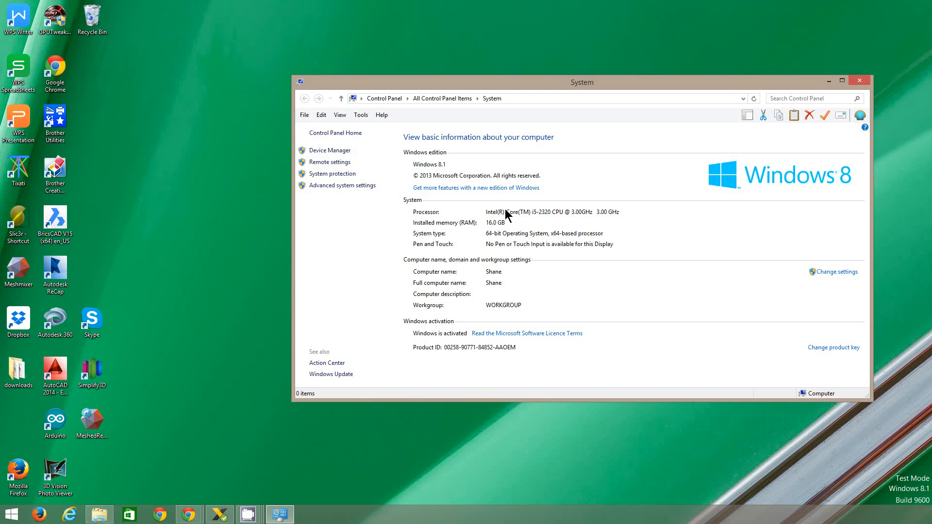
pyautogui.moveTo(584, 244)
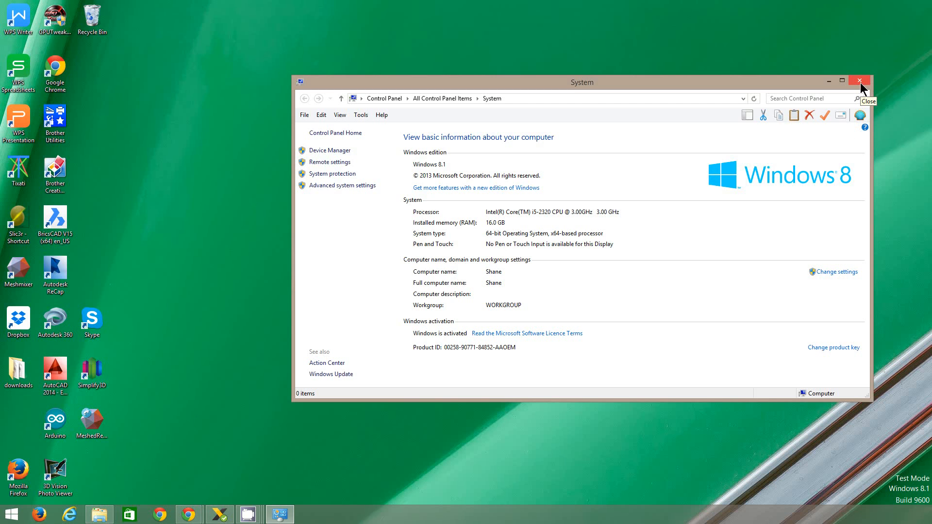
pyautogui.click(859, 81)
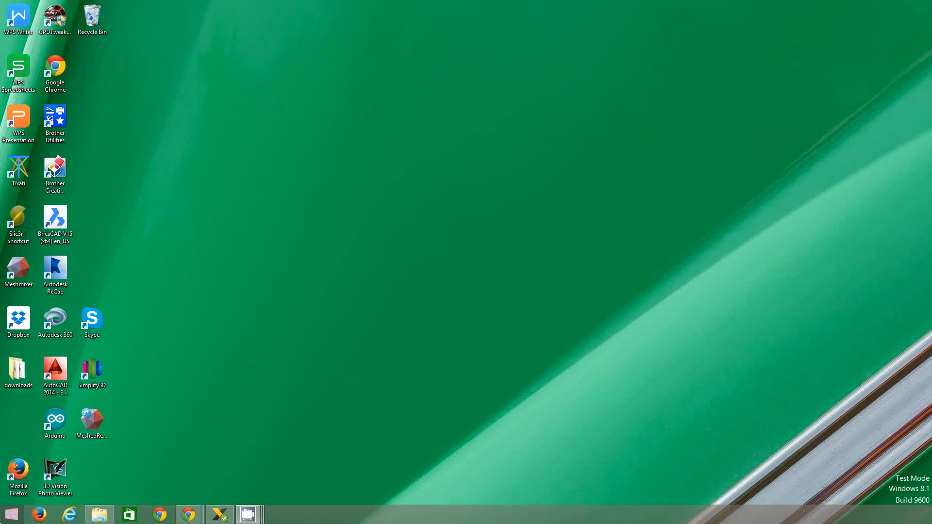
# Open Control Panel from the Start menu
pyautogui.click(11, 514)
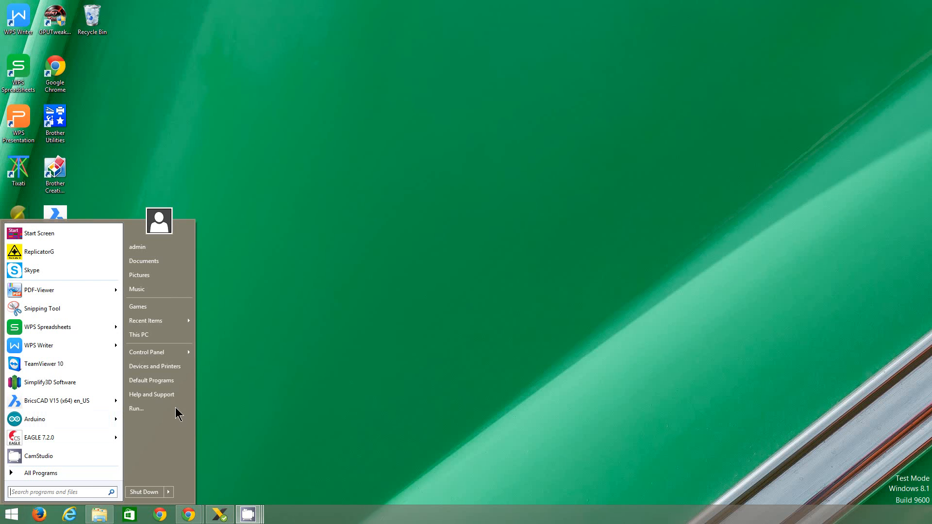
pyautogui.click(146, 352)
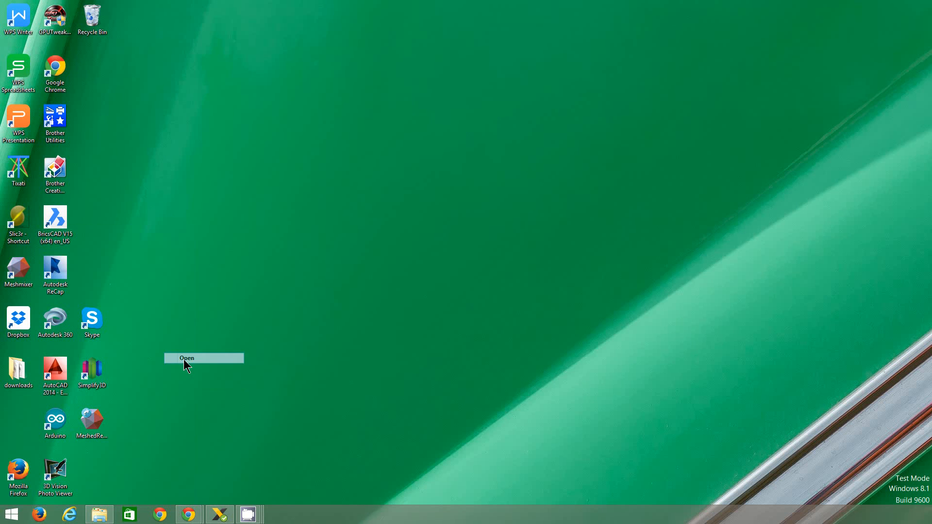
pyautogui.click(186, 358)
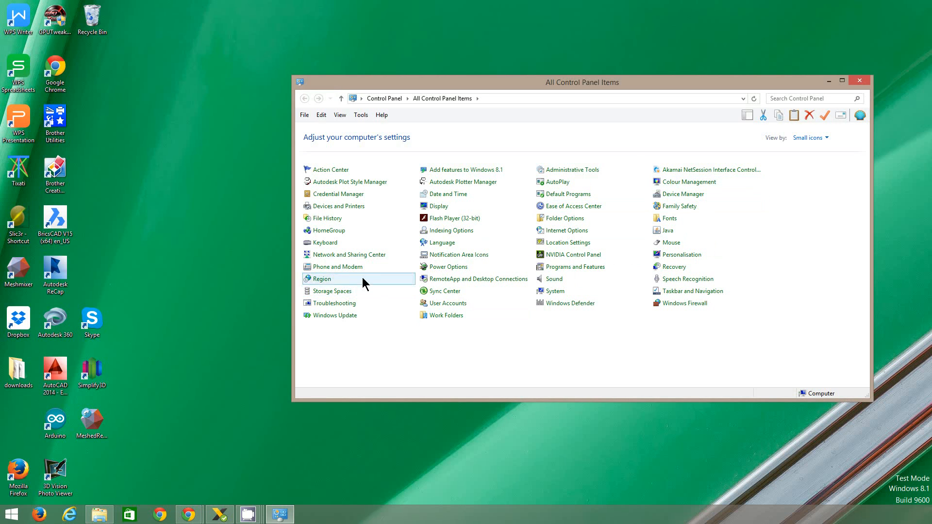
pyautogui.moveTo(557, 296)
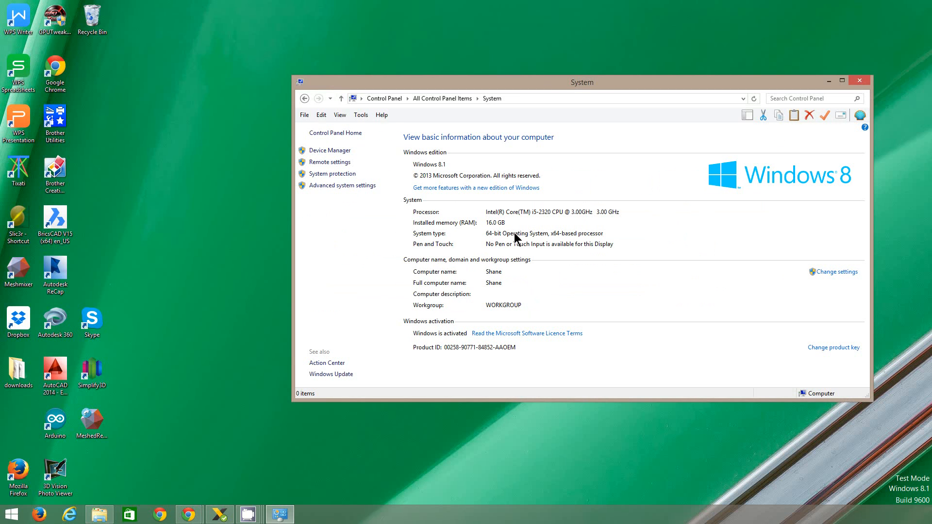
pyautogui.moveTo(860, 81)
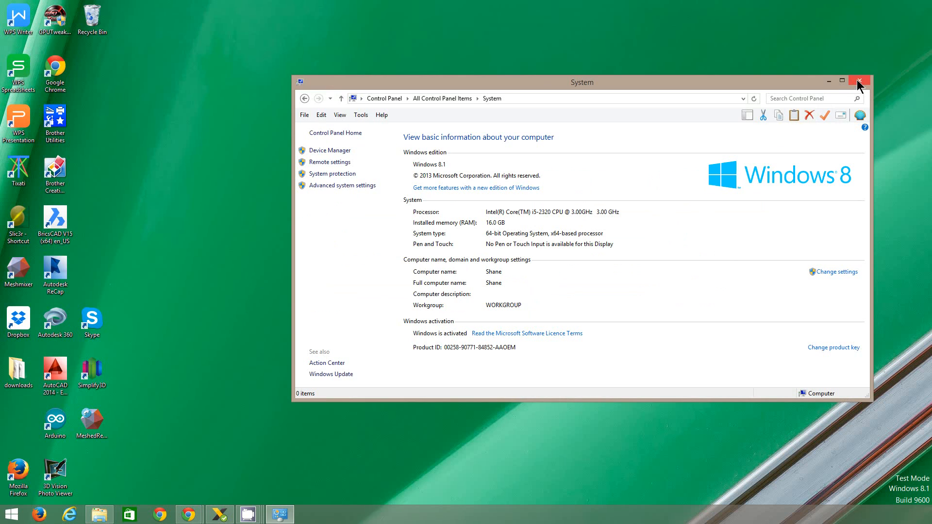
# Close System, download the 64-bit Windows Fritzing 0.9.2b zip and open it
pyautogui.click(858, 81)
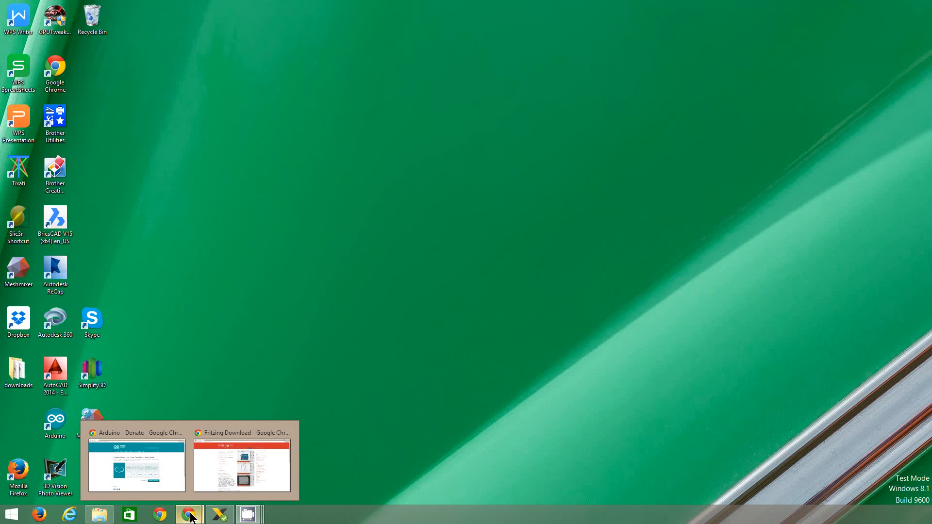
pyautogui.click(241, 464)
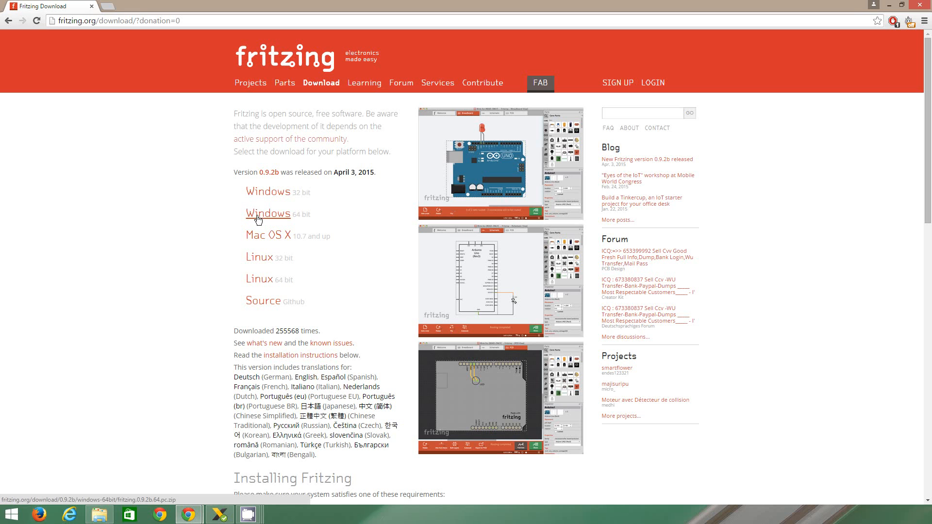
pyautogui.click(268, 214)
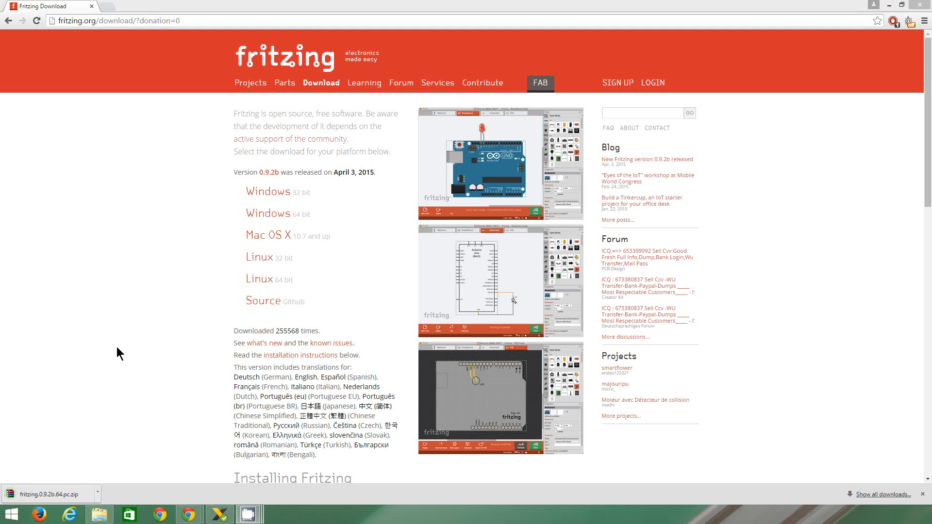
pyautogui.click(48, 494)
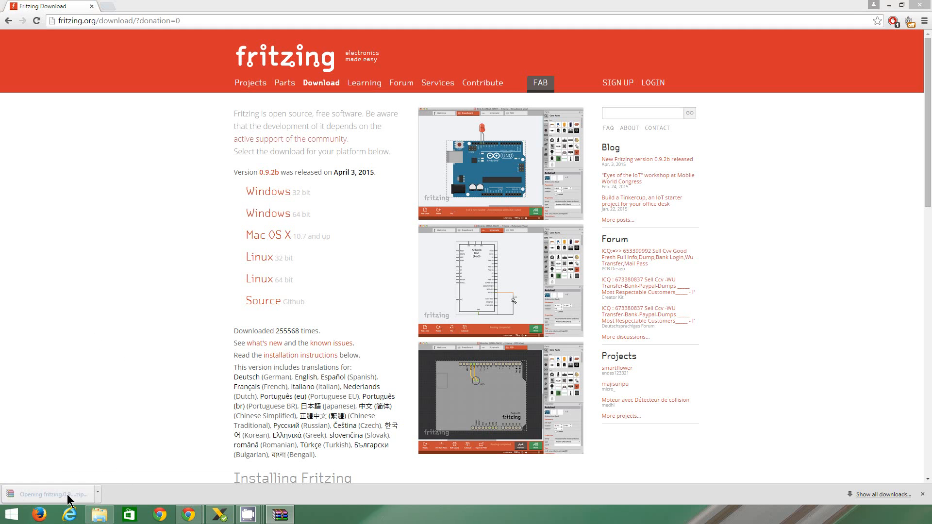
# Extract the Fritzing zip with WinRAR into the default Downloads folder
pyautogui.click(51, 494)
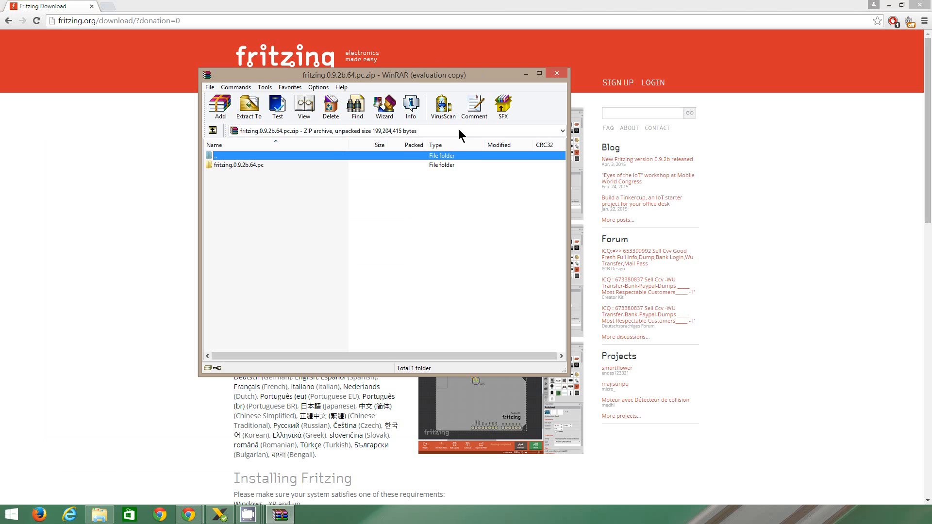
pyautogui.click(248, 107)
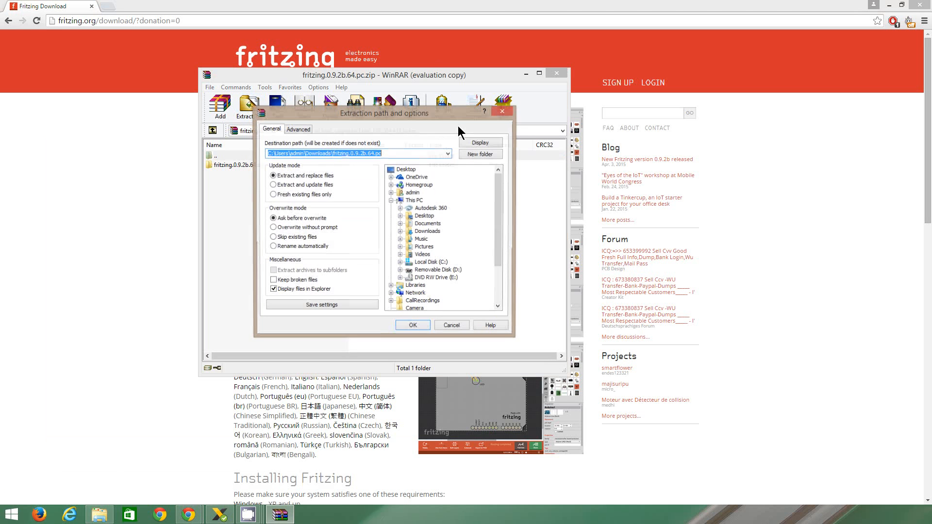
pyautogui.click(412, 325)
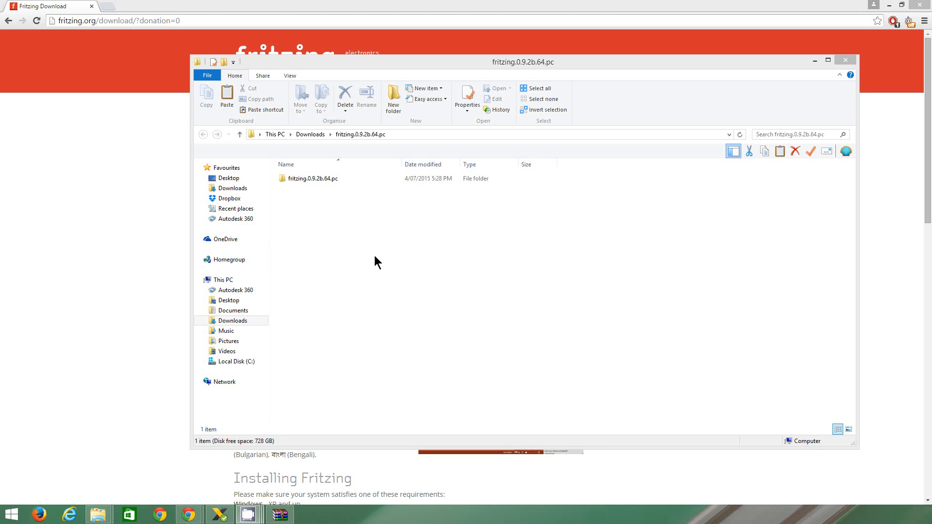
# Run Fritzing.exe from the fritzing.0.9.2b.64.pc folder, allowing it past the security warning
pyautogui.doubleClick(313, 178)
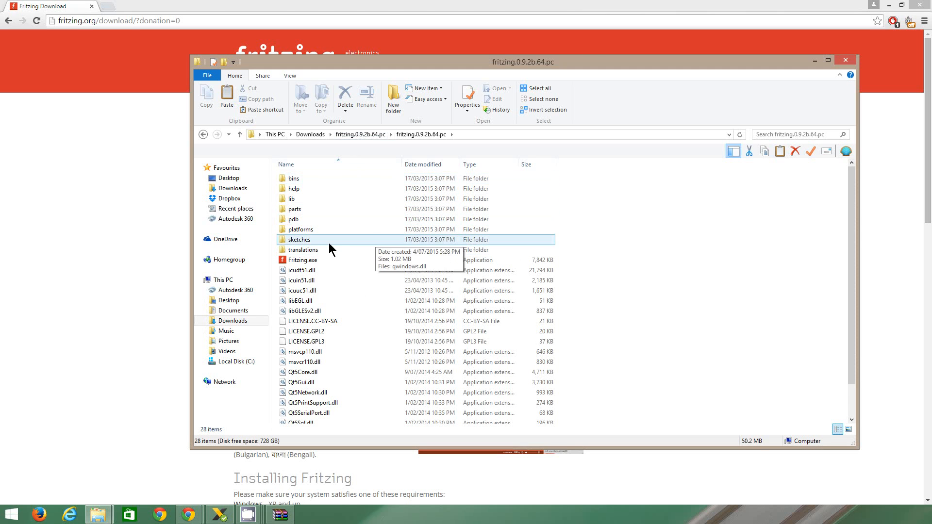
pyautogui.doubleClick(304, 259)
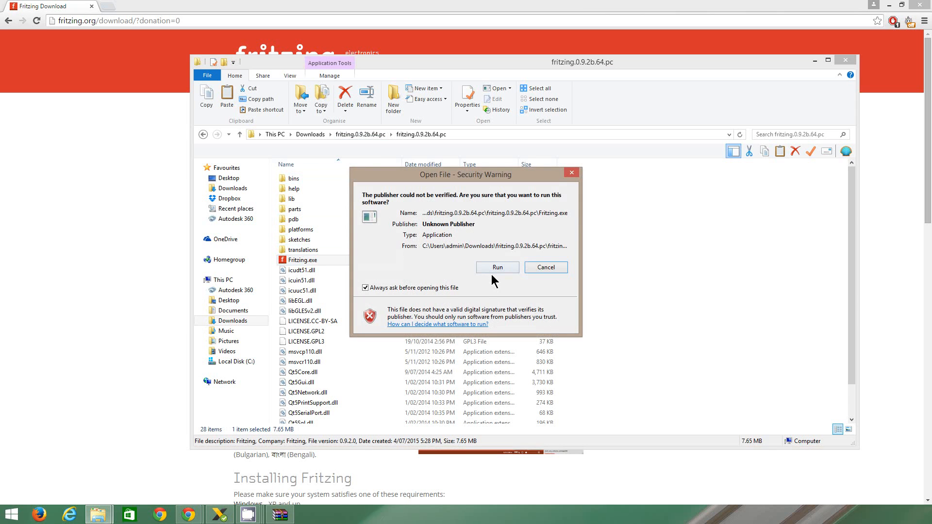
pyautogui.click(545, 267)
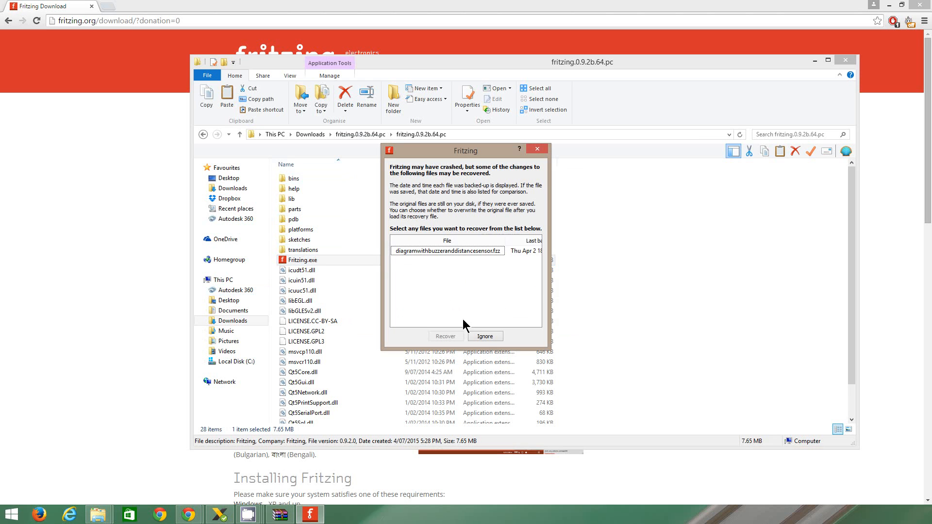
# Ignore recovering previous files and switch the untitled sketch to Breadboard view
pyautogui.click(484, 336)
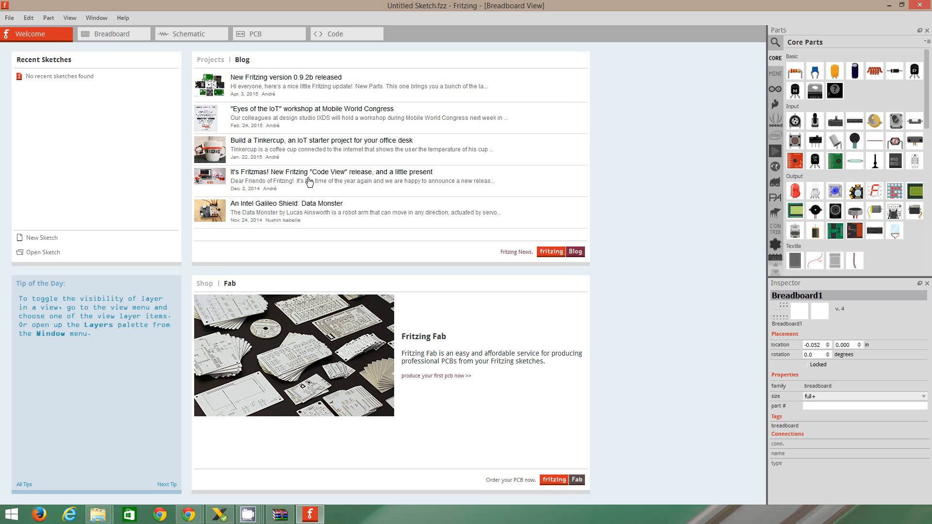
pyautogui.click(112, 34)
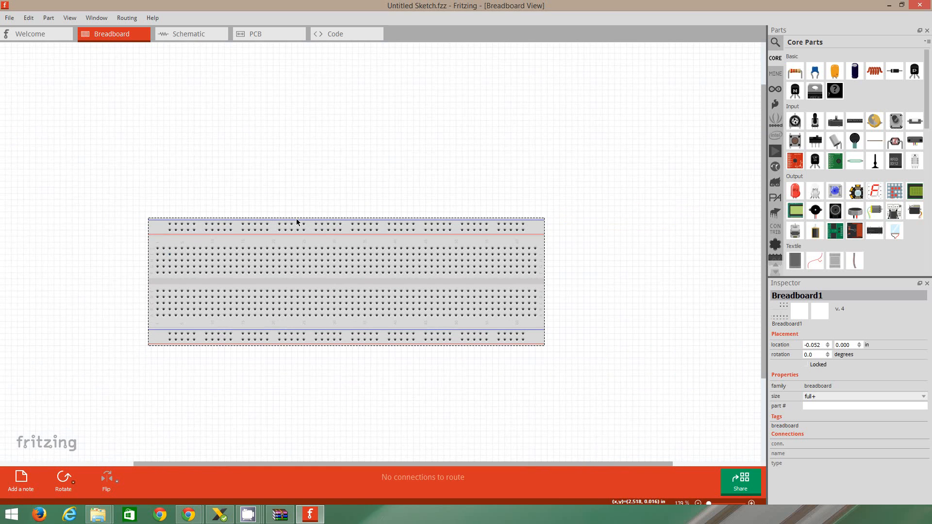
pyautogui.moveTo(900, 148)
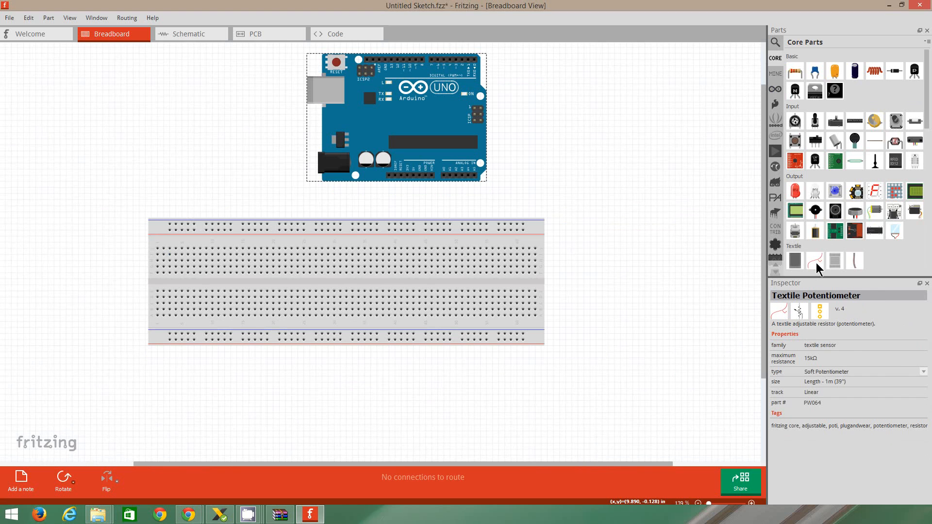
# Place a resistor on the breadboard and plug the red LED into its left side
pyautogui.click(394, 117)
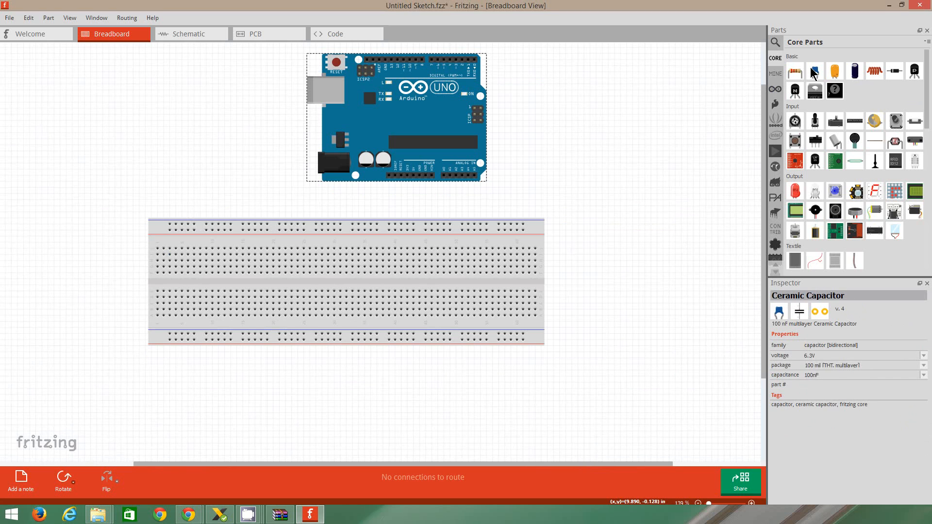
pyautogui.moveTo(795, 71); pyautogui.dragTo(474, 254)
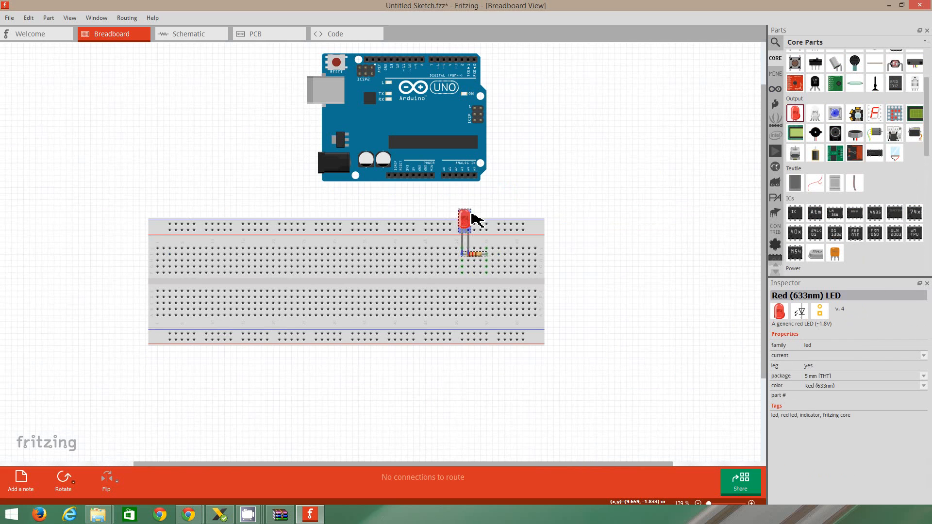
pyautogui.moveTo(466, 217); pyautogui.dragTo(342, 217)
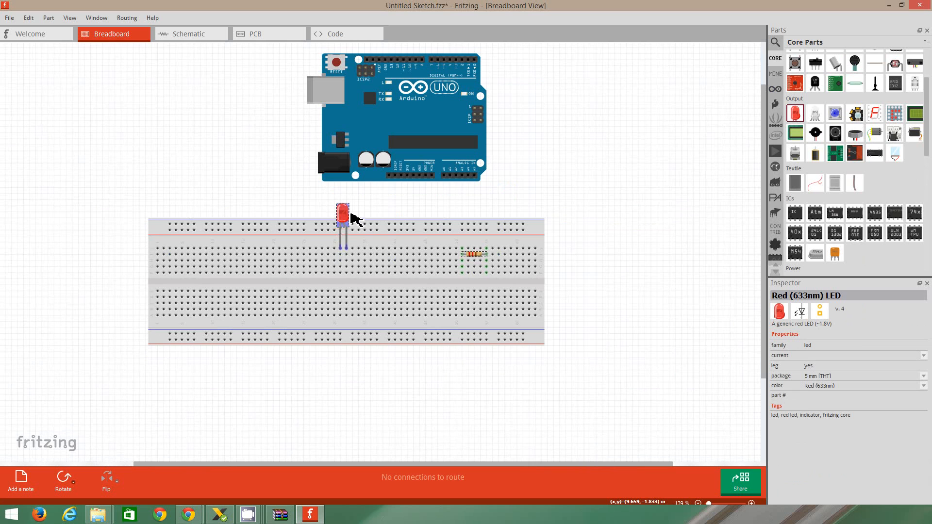
pyautogui.moveTo(342, 214); pyautogui.dragTo(342, 238)
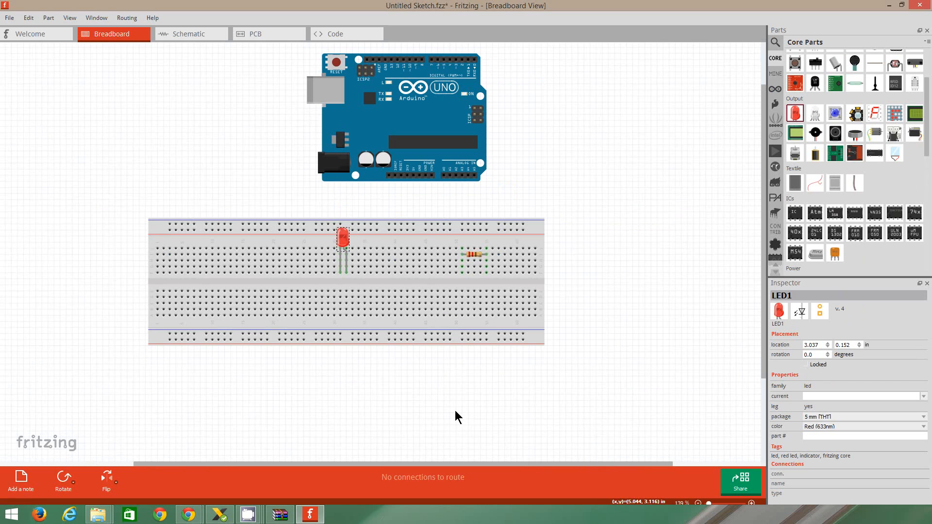
pyautogui.moveTo(475, 284)
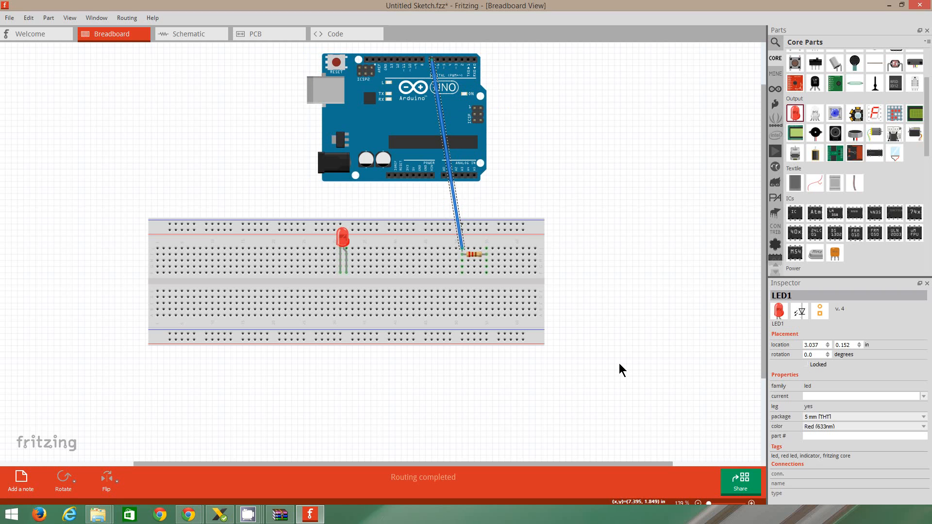
pyautogui.moveTo(492, 215)
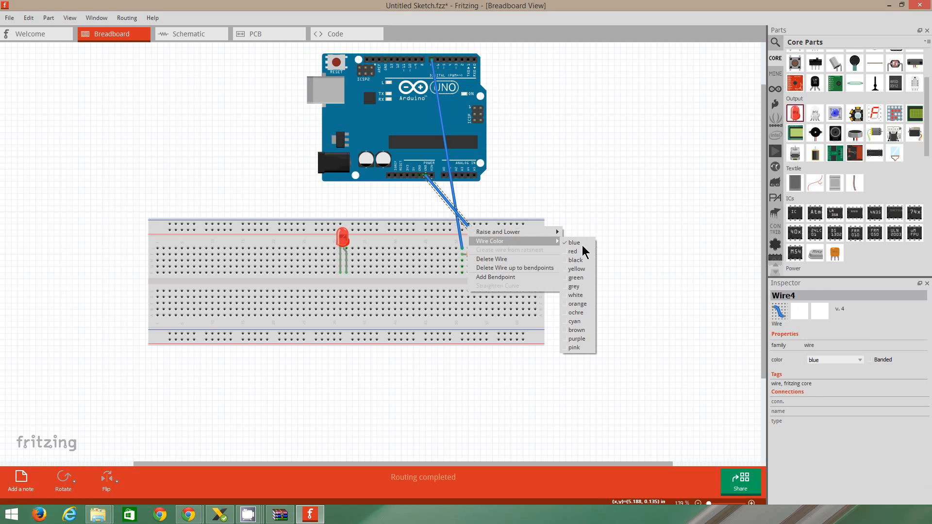
# Recolor the power wire from the Arduino to the resistor red
pyautogui.click(572, 252)
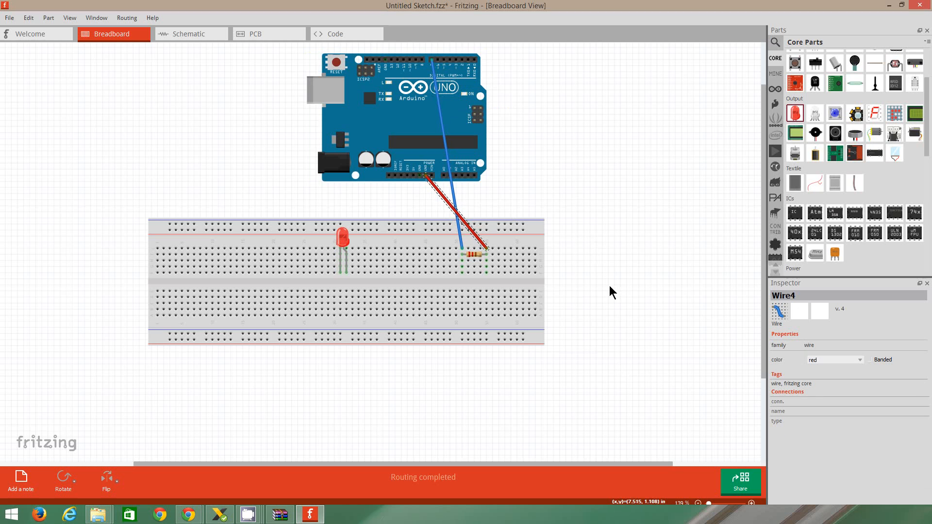
pyautogui.moveTo(350, 199)
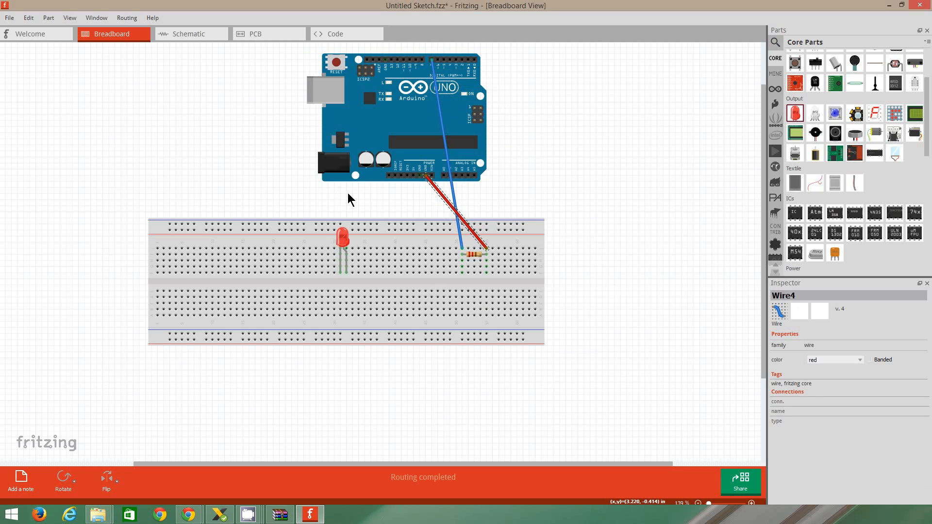
pyautogui.moveTo(852, 114)
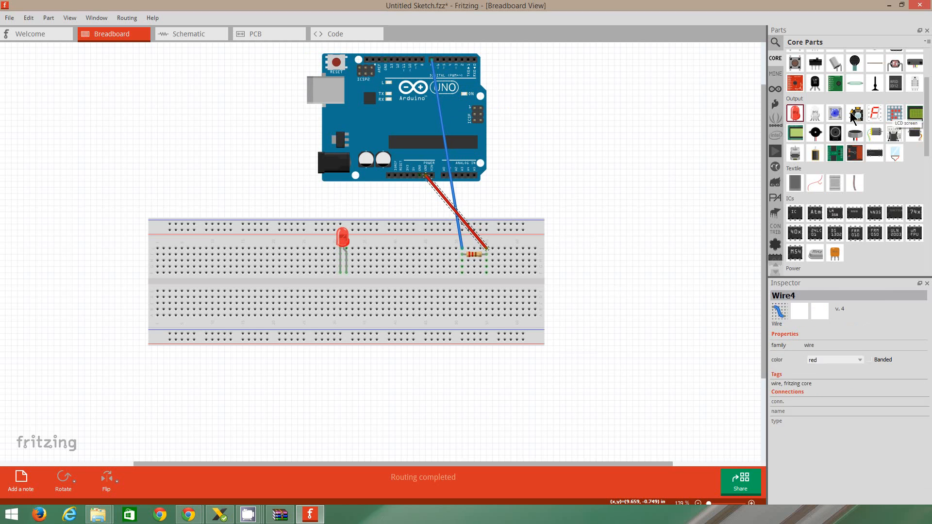
# Place the piezo speaker at the breadboard's left end, and seat the microphone and RGB LED on the breadboard
pyautogui.moveTo(853, 116); pyautogui.dragTo(398, 281)
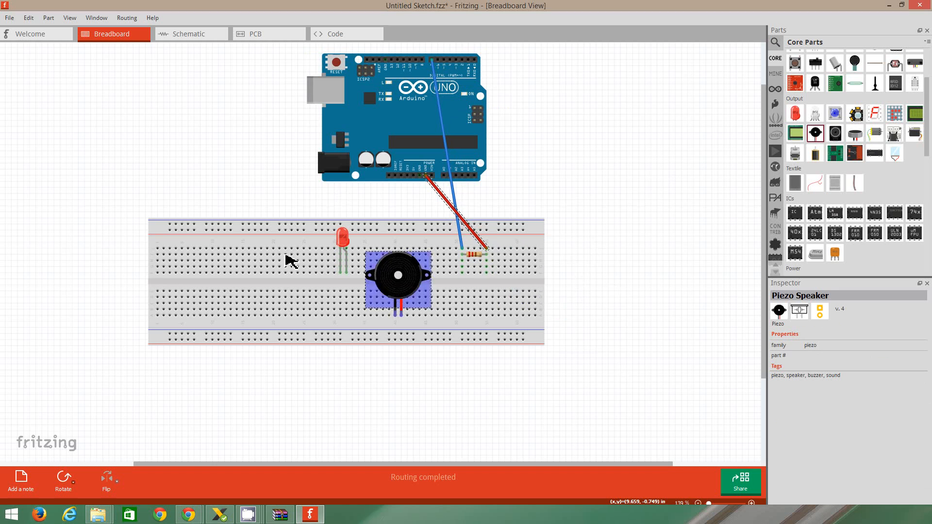
pyautogui.moveTo(398, 279); pyautogui.dragTo(167, 211)
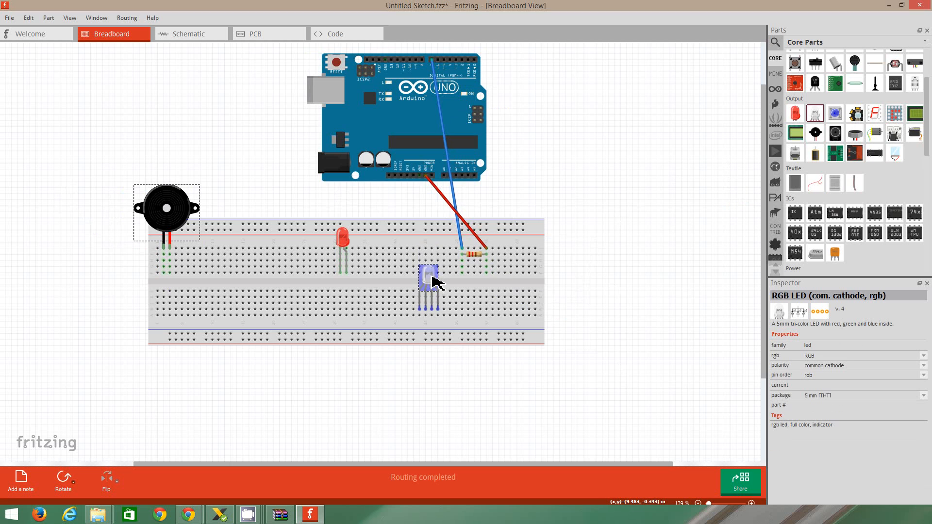
pyautogui.click(428, 283)
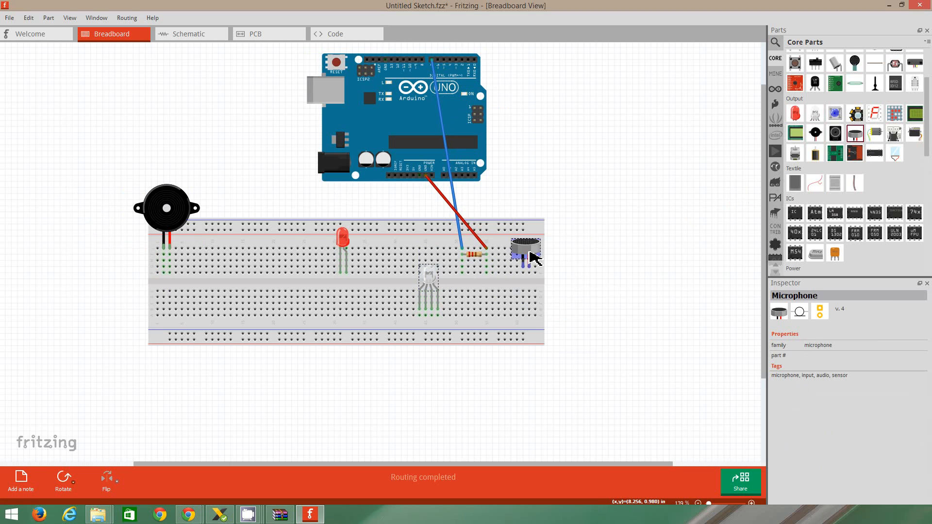
pyautogui.moveTo(525, 247); pyautogui.dragTo(514, 292)
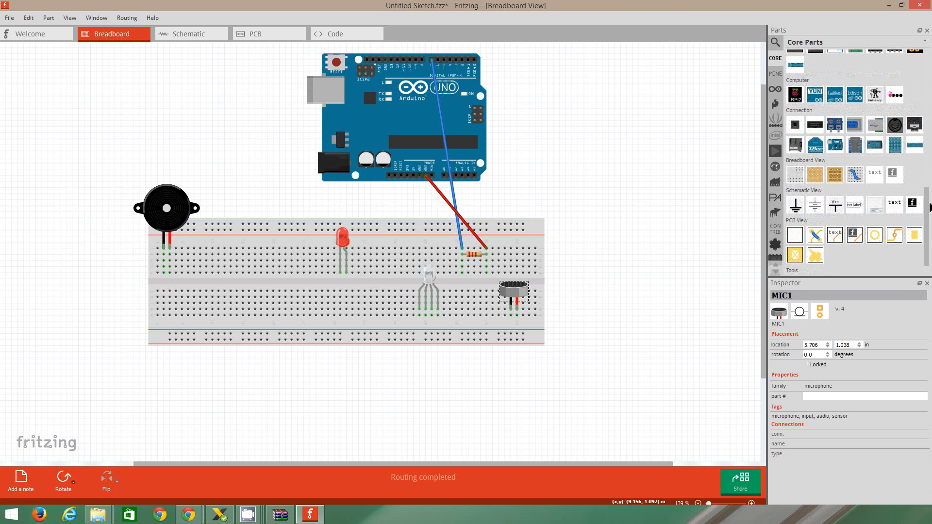
pyautogui.click(794, 154)
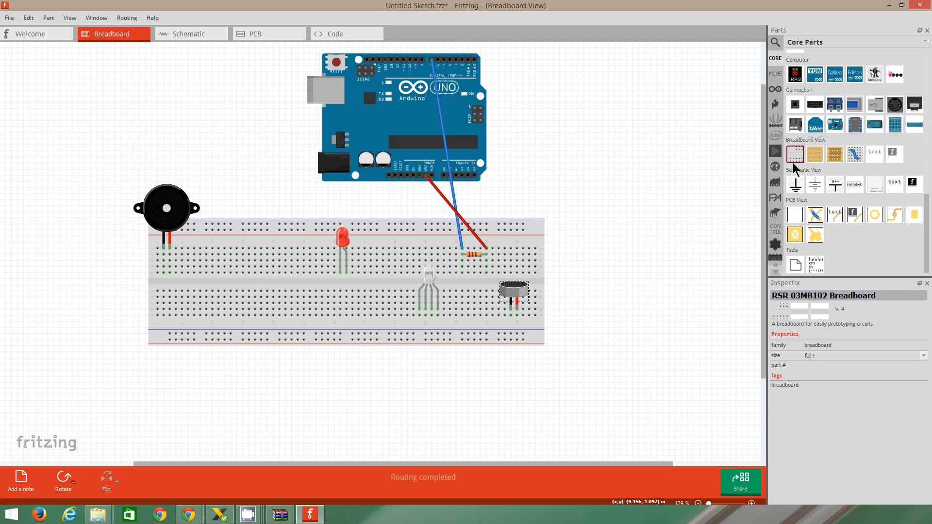
pyautogui.moveTo(795, 154); pyautogui.dragTo(675, 363)
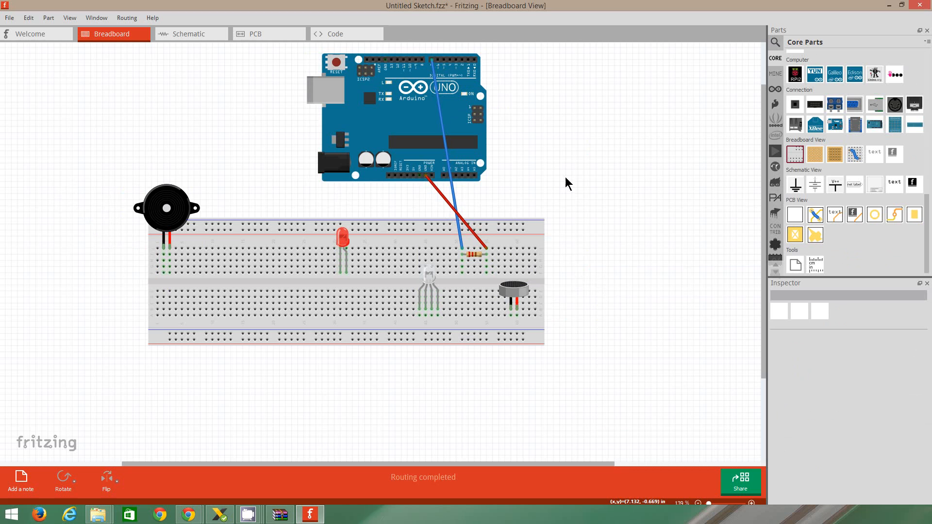
pyautogui.moveTo(336, 299)
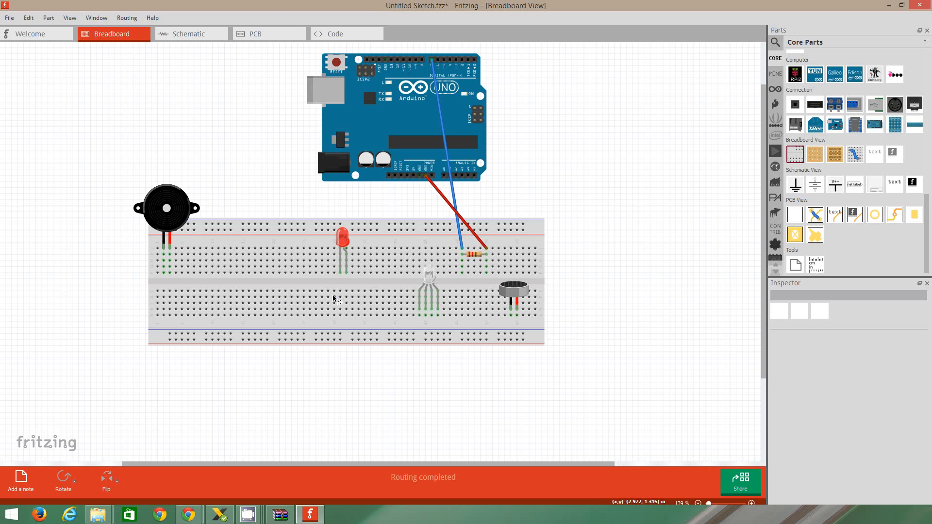
pyautogui.moveTo(341, 295)
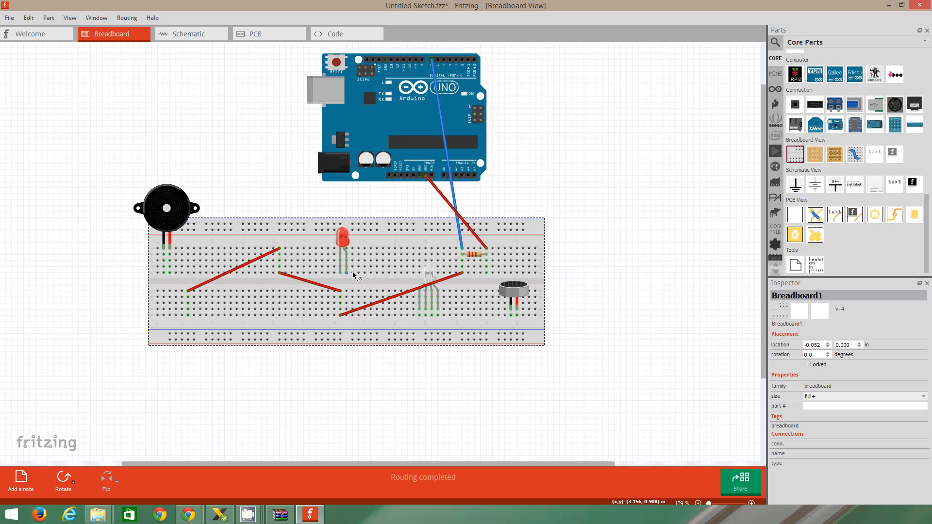
pyautogui.moveTo(347, 275)
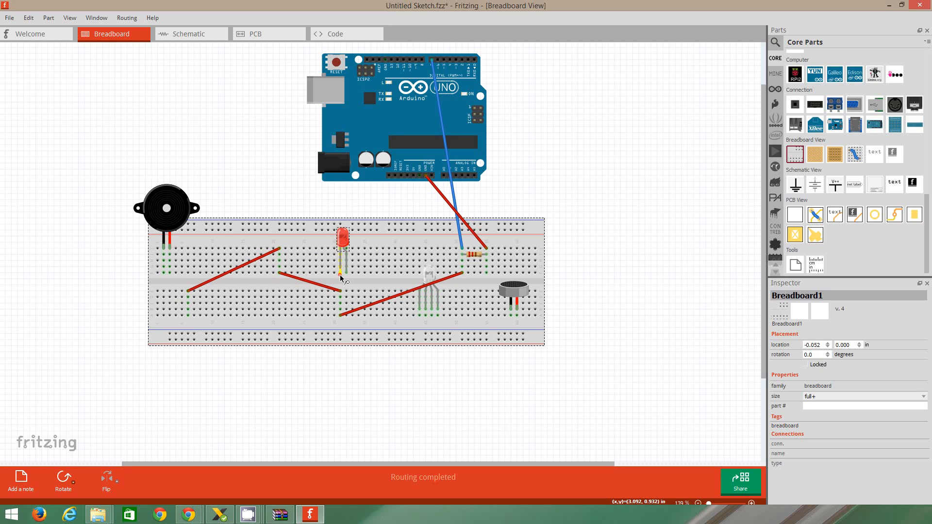
# Select the red LED on the breadboard
pyautogui.click(341, 238)
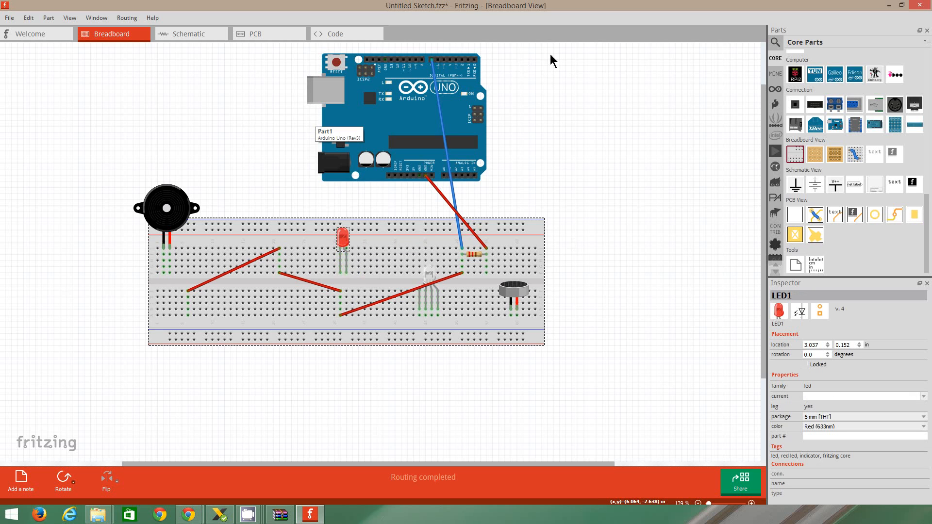
pyautogui.moveTo(642, 30)
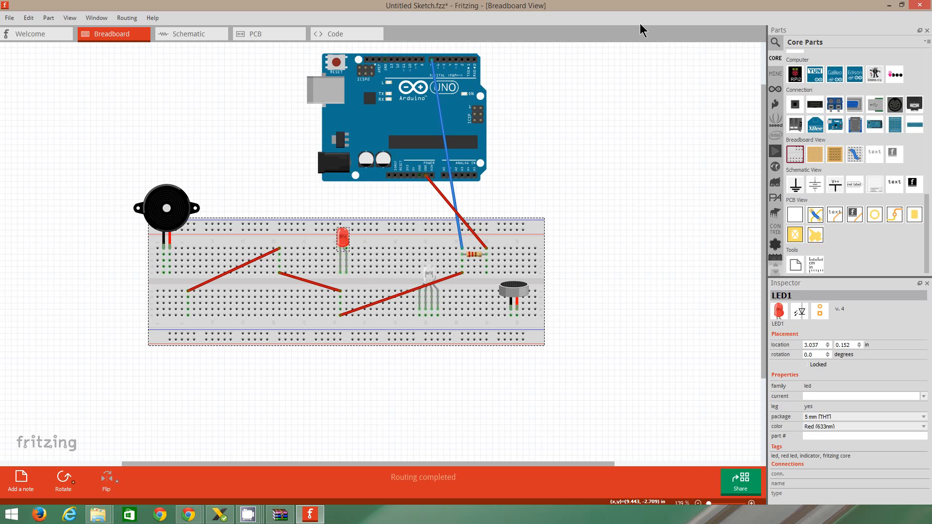